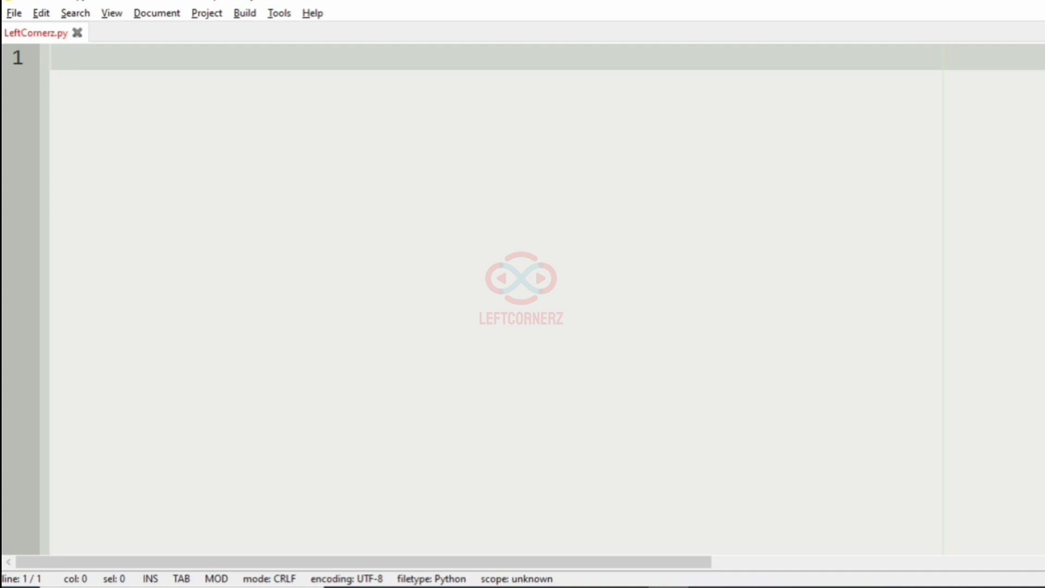
Write N,K=map(int,input().split()) to read N and K from one line.
text(N,k)
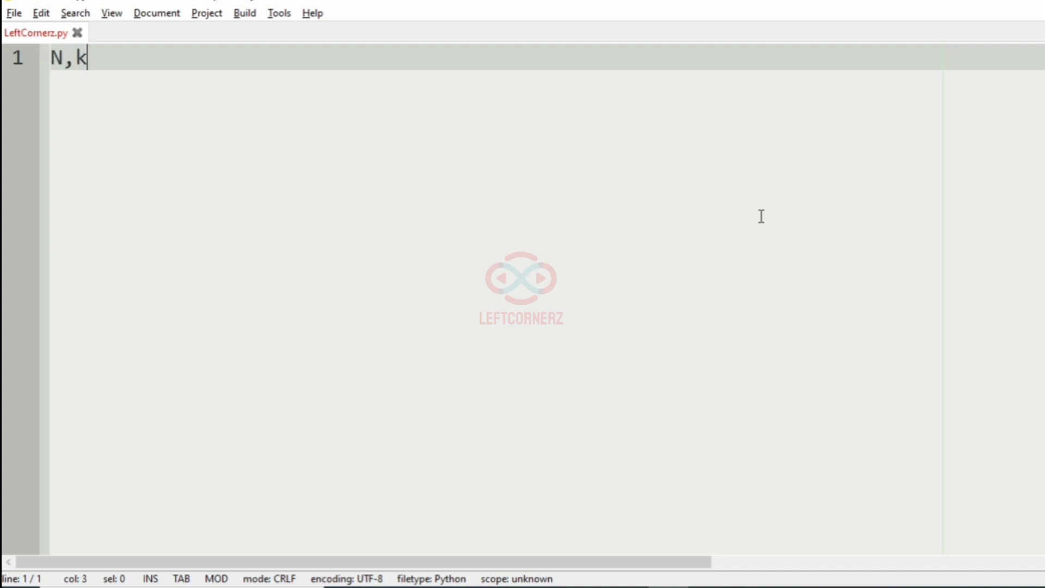
text(Km)
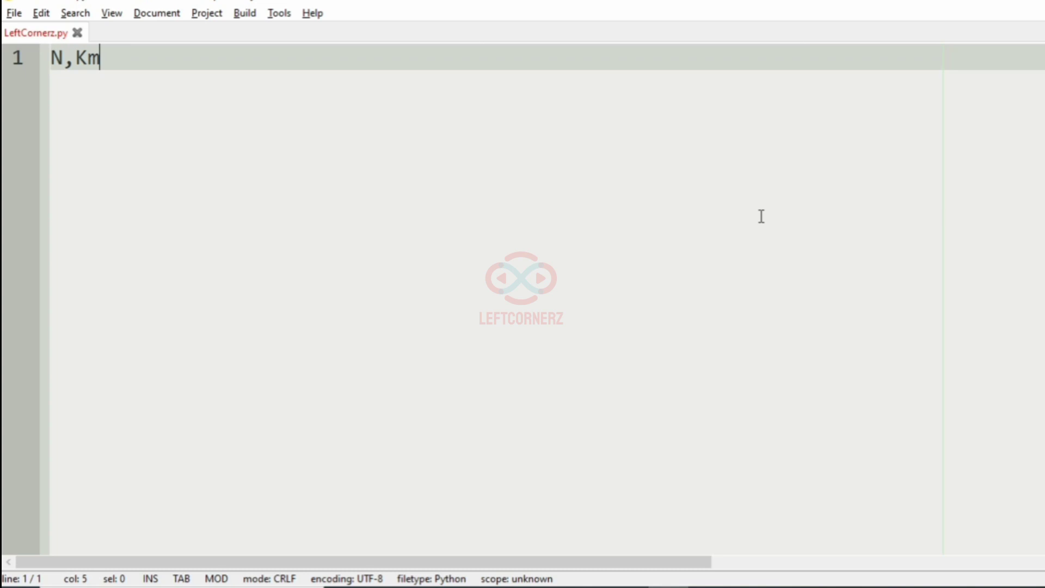
text(=map(int,i))
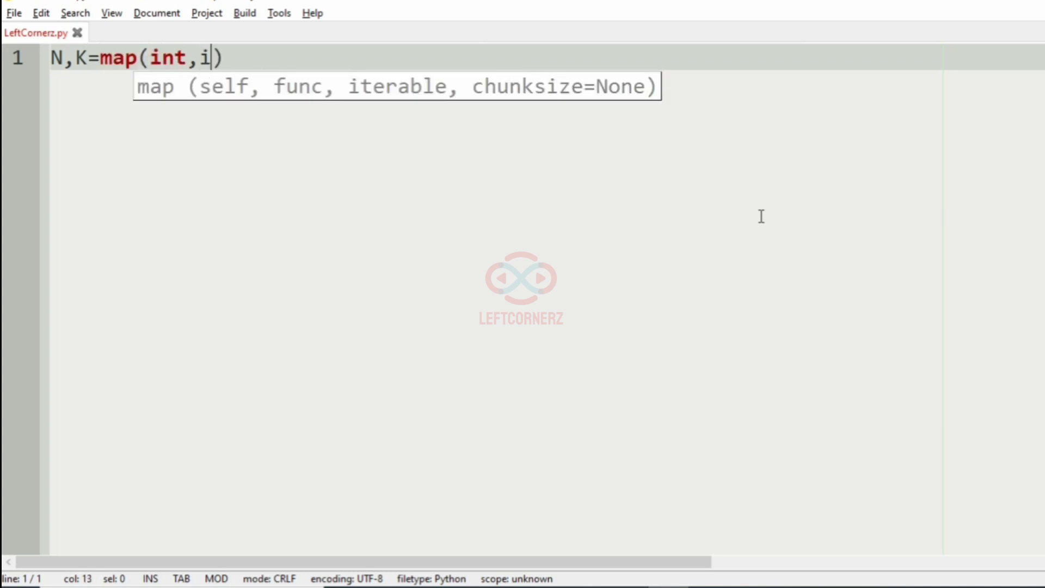
text(nput().split()))
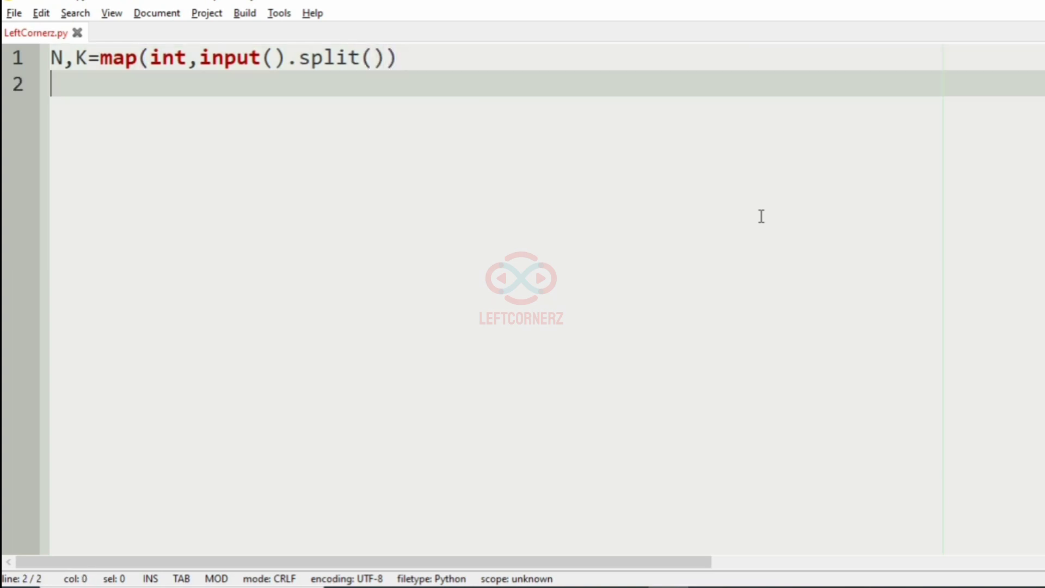
Write num,rotation=1,1 to initialise num and rotation to 1.
text(num,)
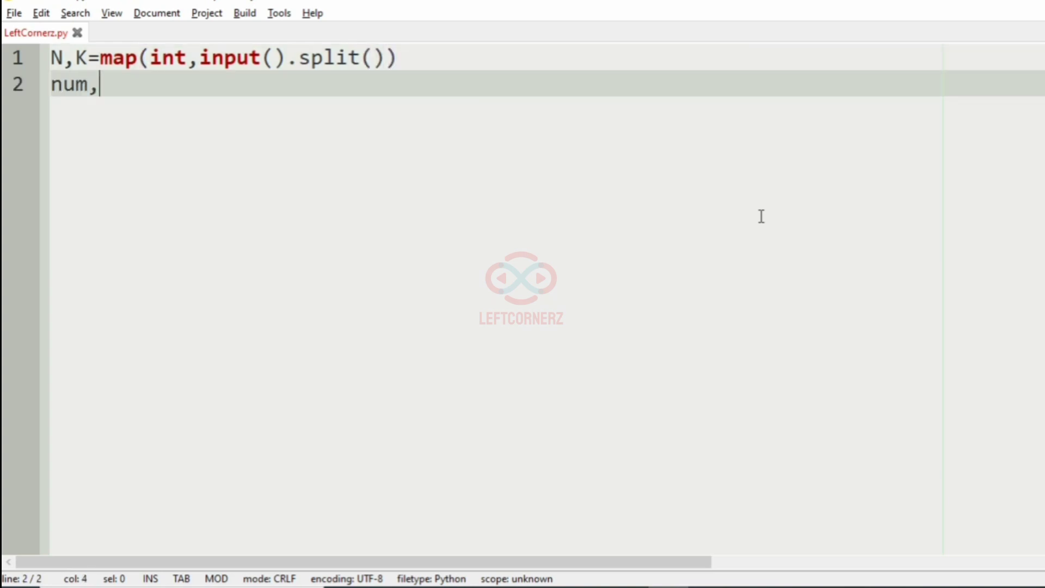
text(rotation)
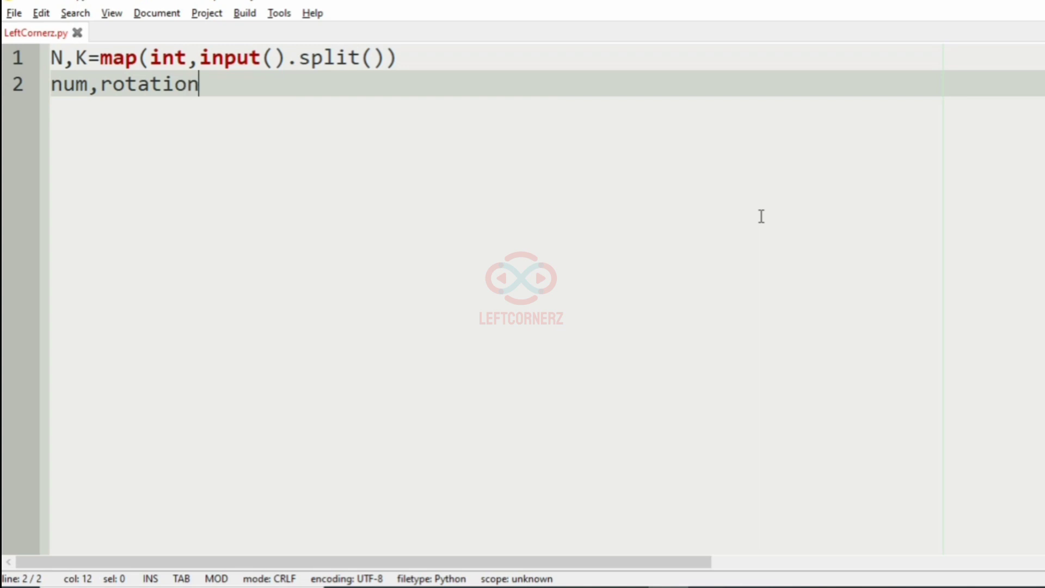
text(=1,1)
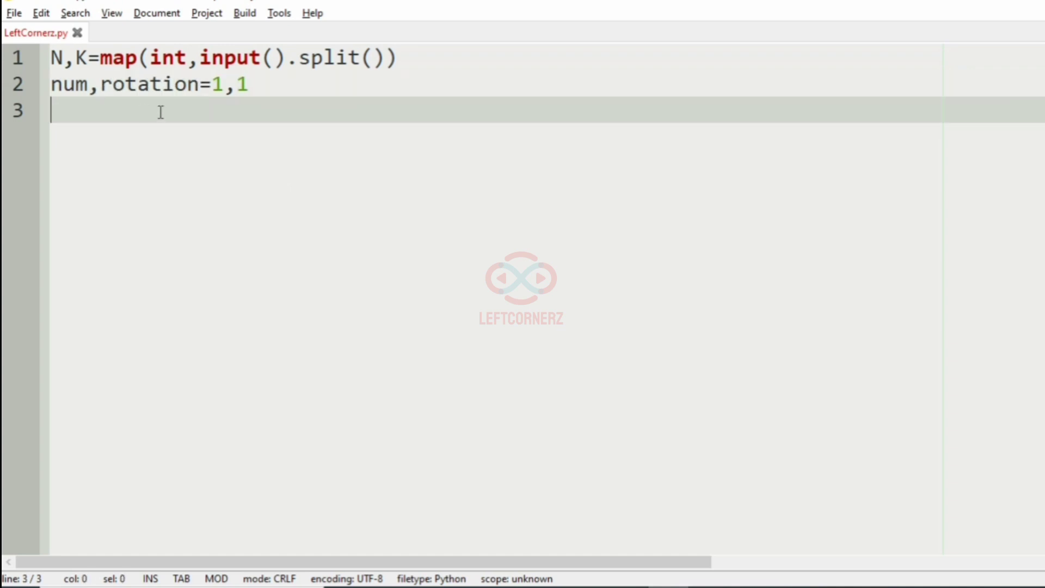
mouse_move(216, 103)
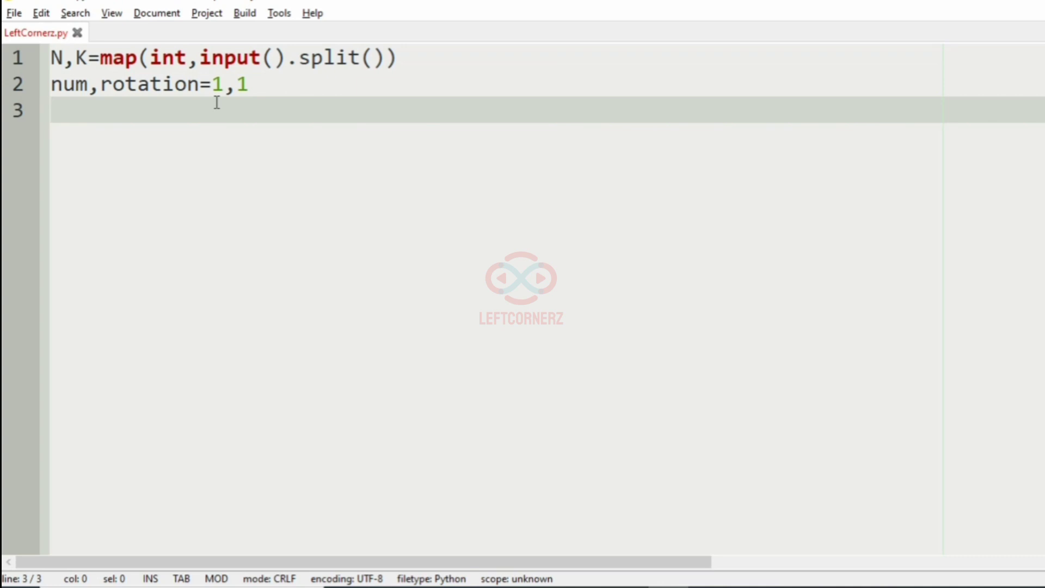
Write for ctr in range(1,N+1): with print(num,end=" ") as its body.
text(for)
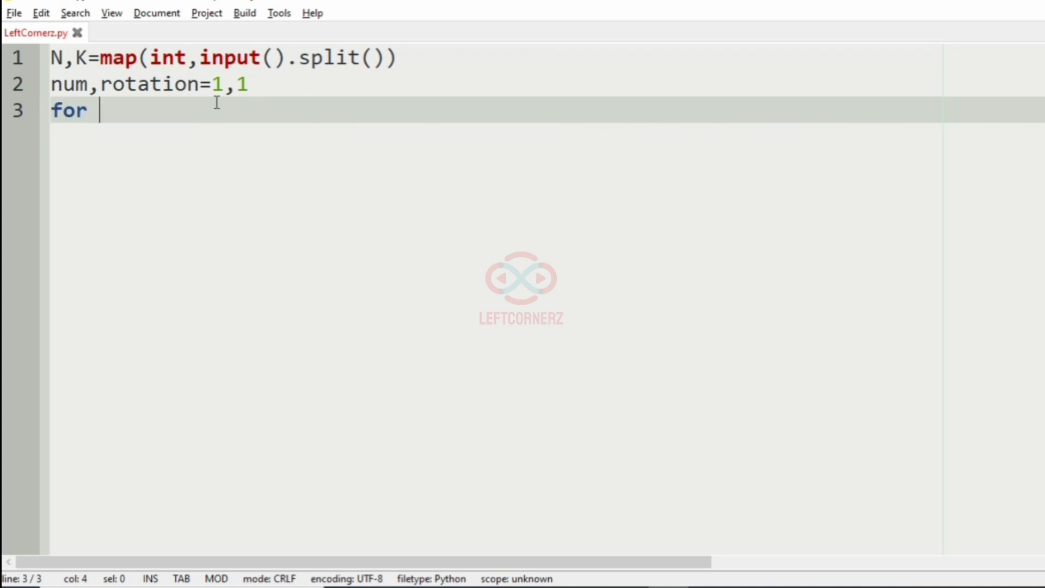
text(ctr in range()
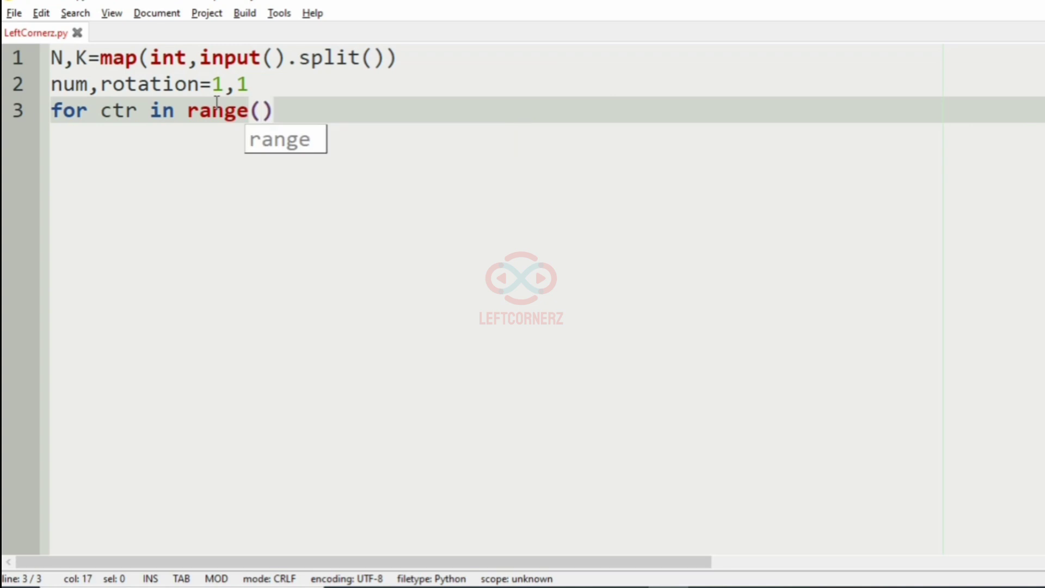
text(1)
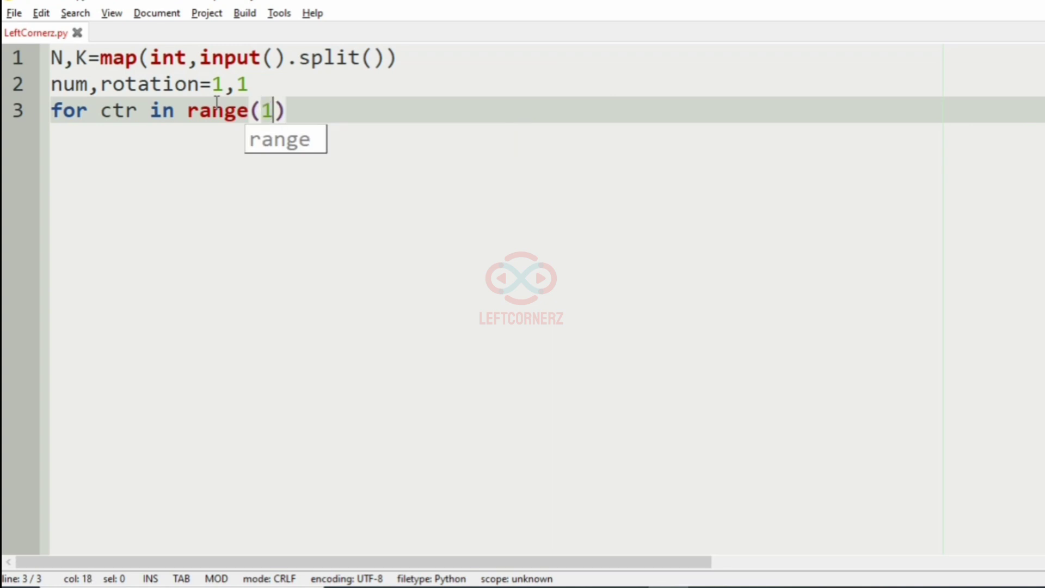
text(,N+1)
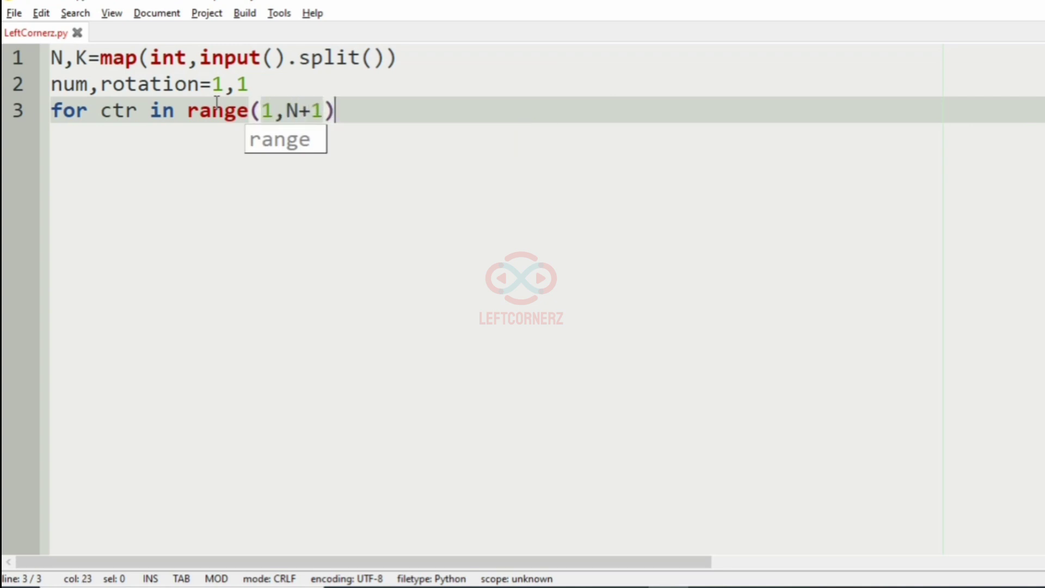
text(:)
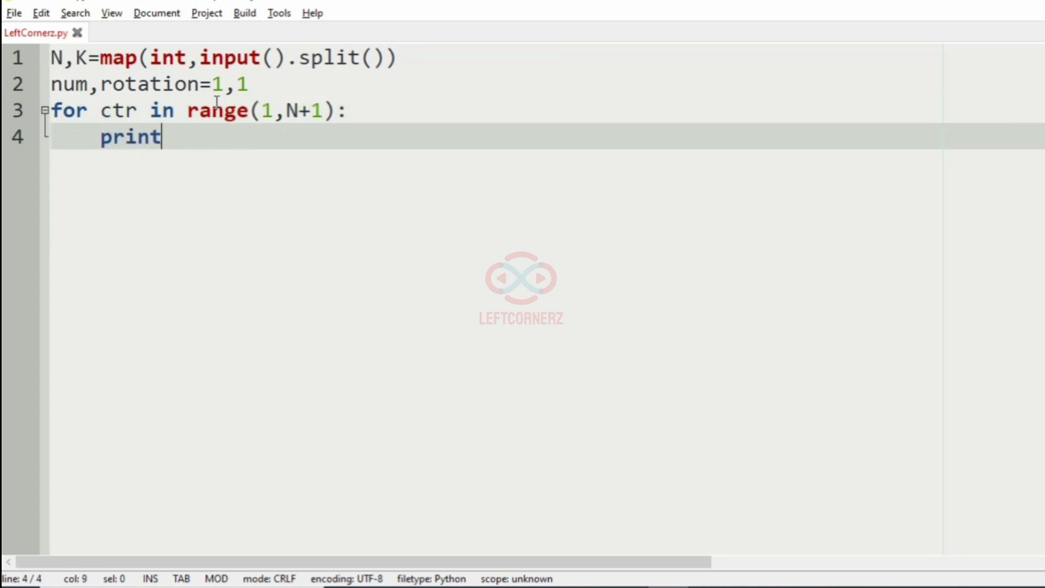
text((num,end=")
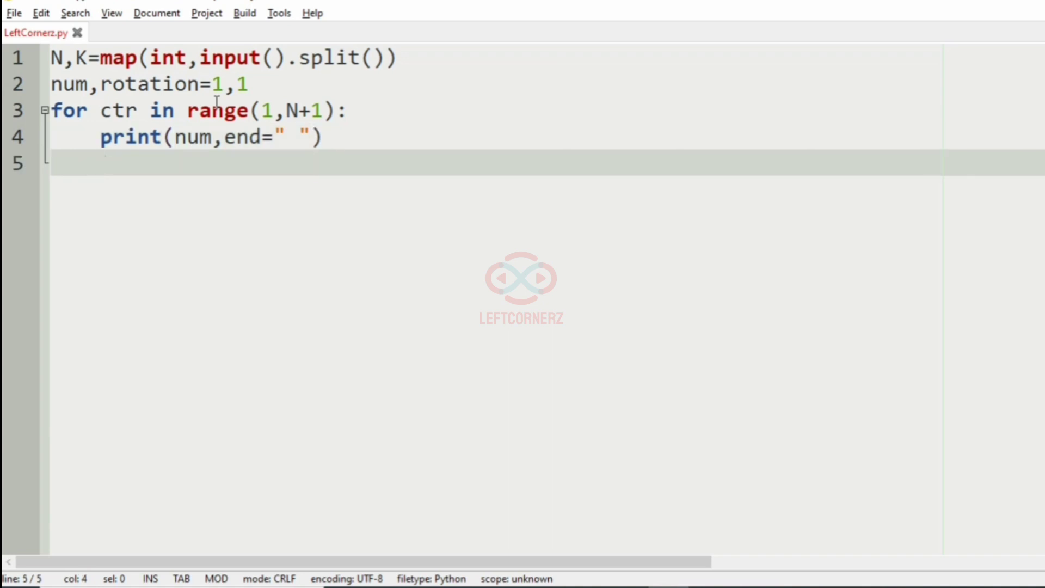
Inside the loop add if rotation: num+=1 else: num-=1, then dedent.
text(if rot)
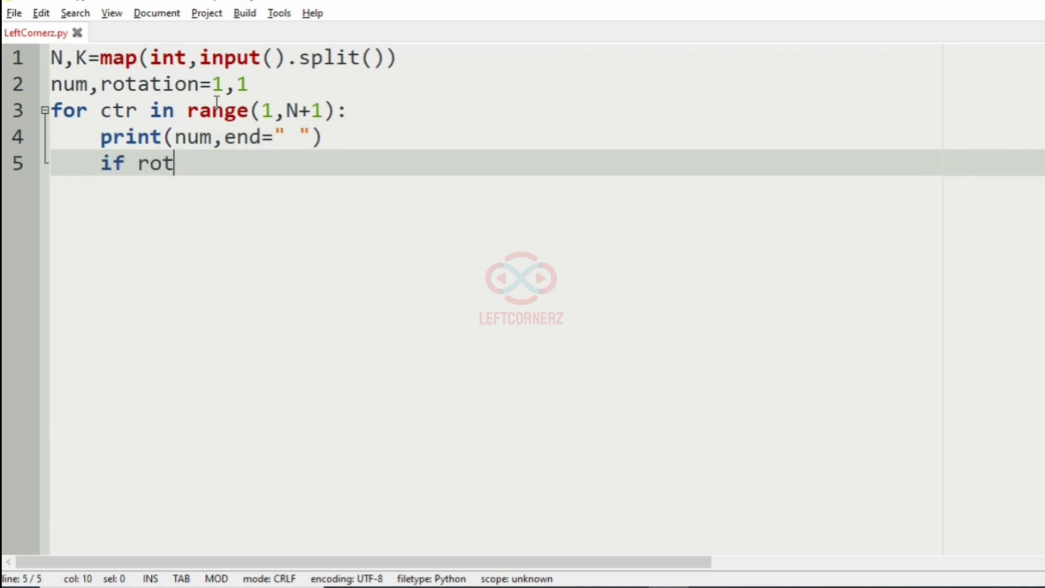
text(ation)
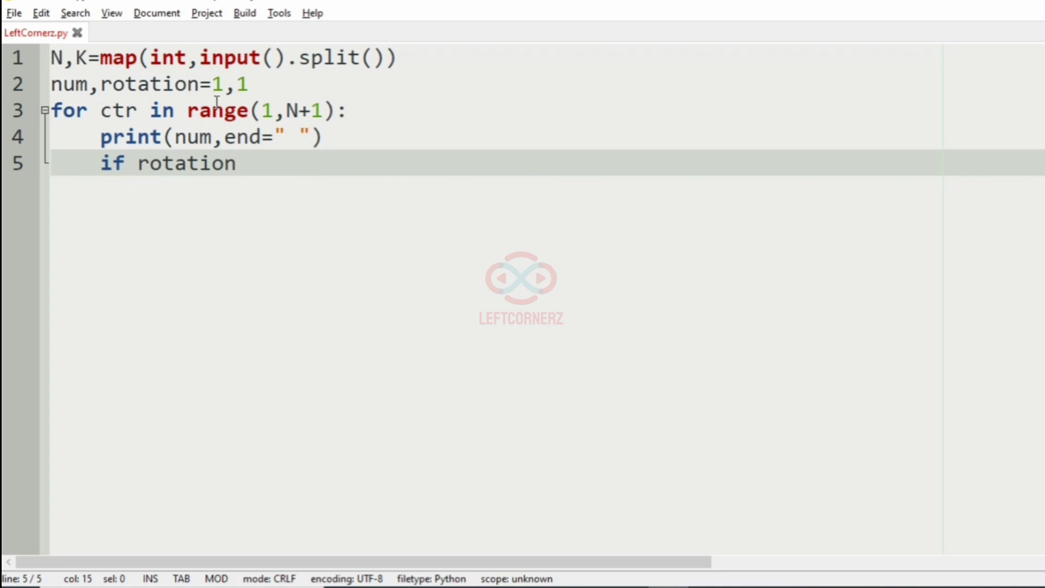
click(258, 85)
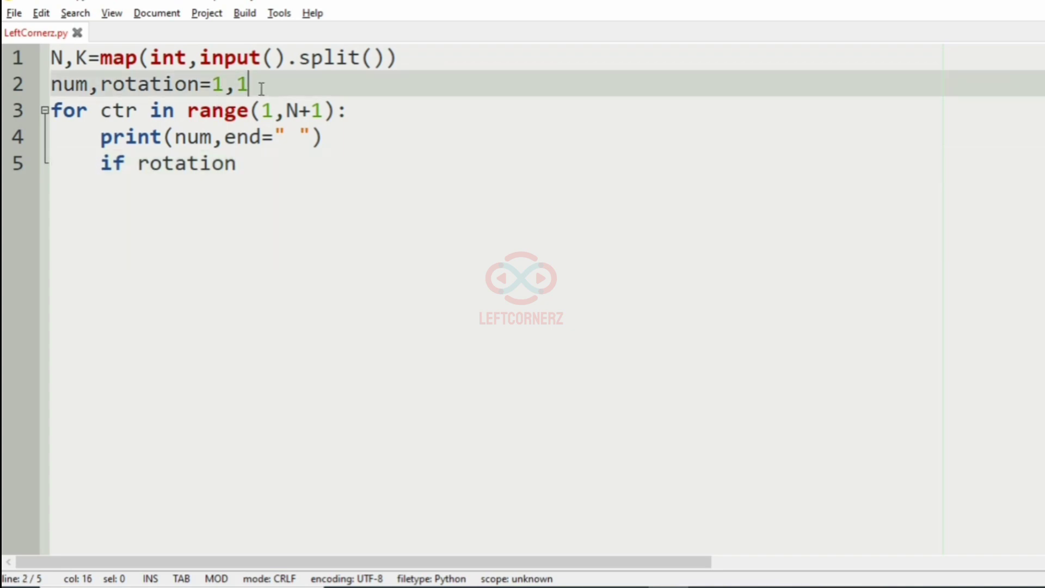
text(:)
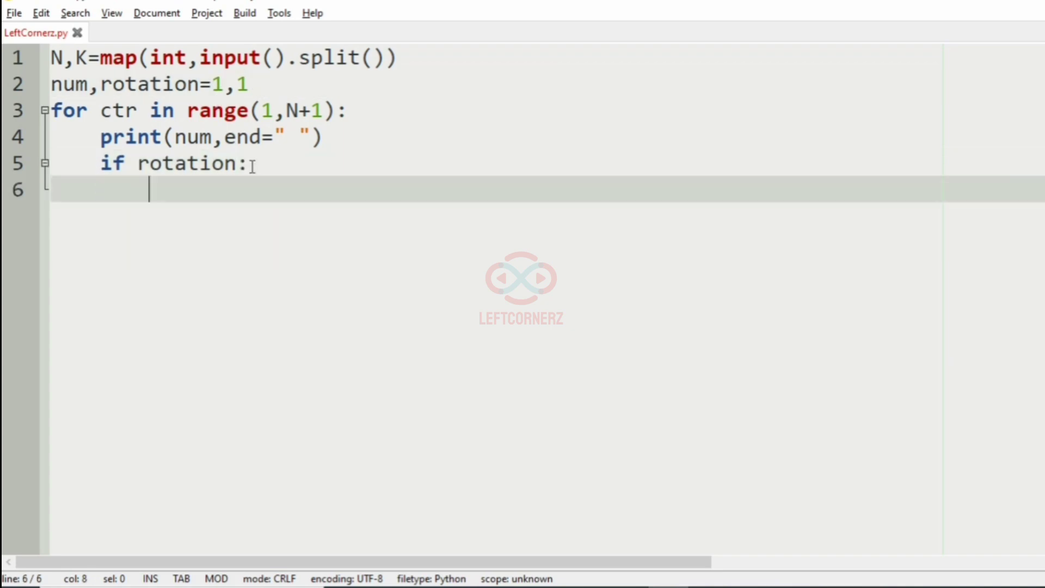
text(num+=1)
text(else)
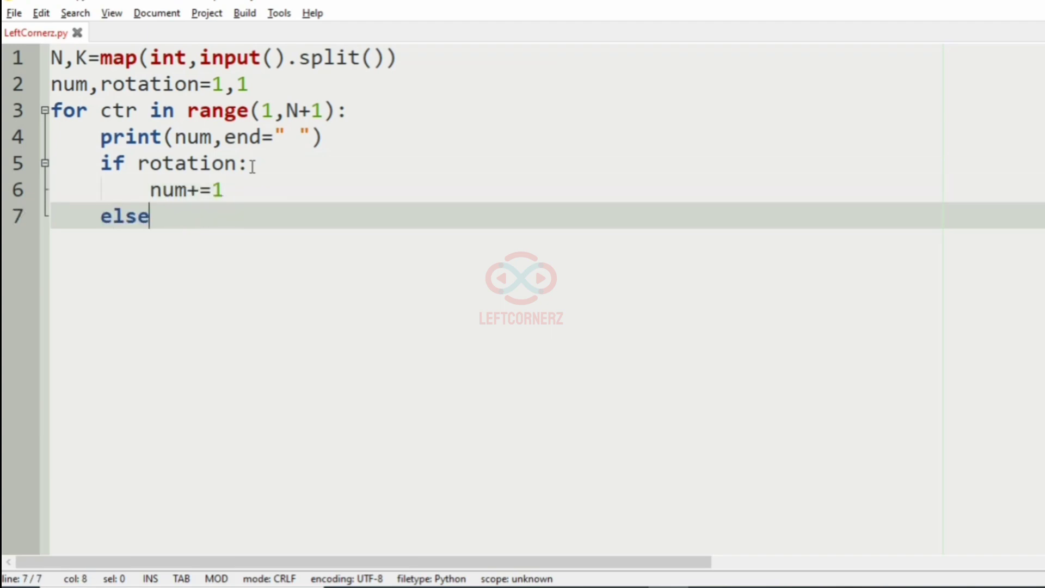
text(:)
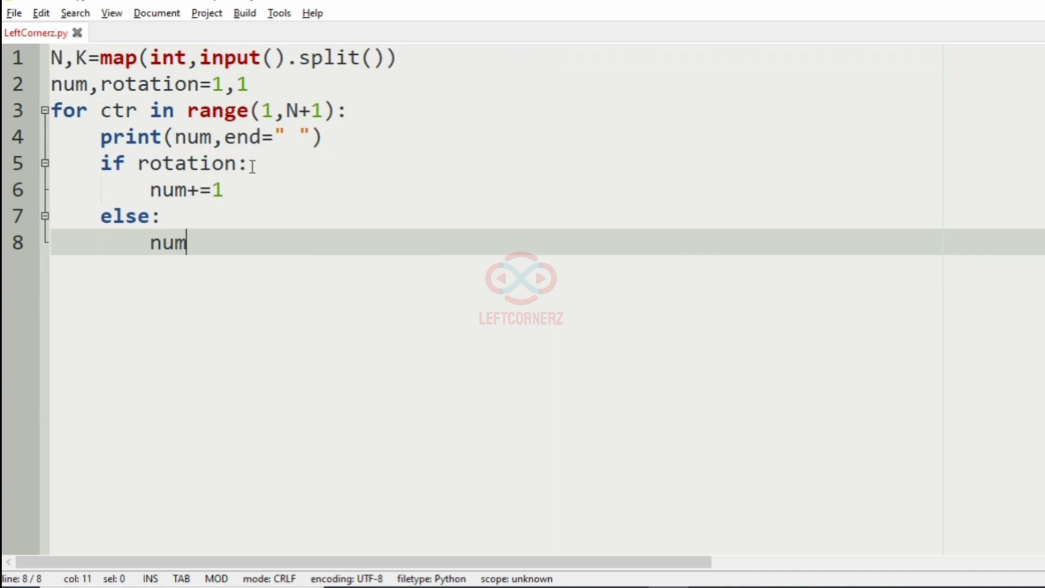
text(-=1)
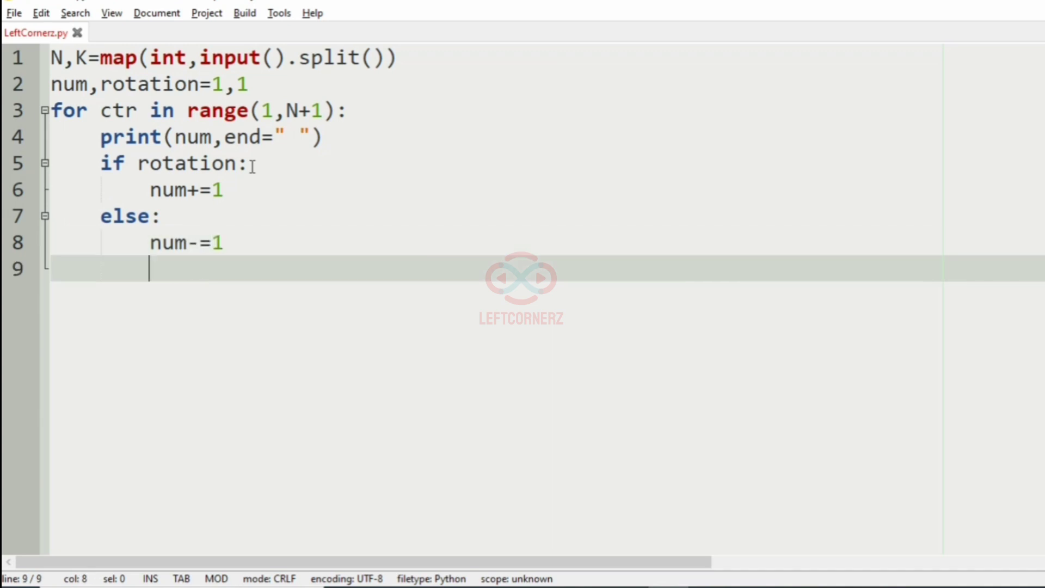
key(Backspace)
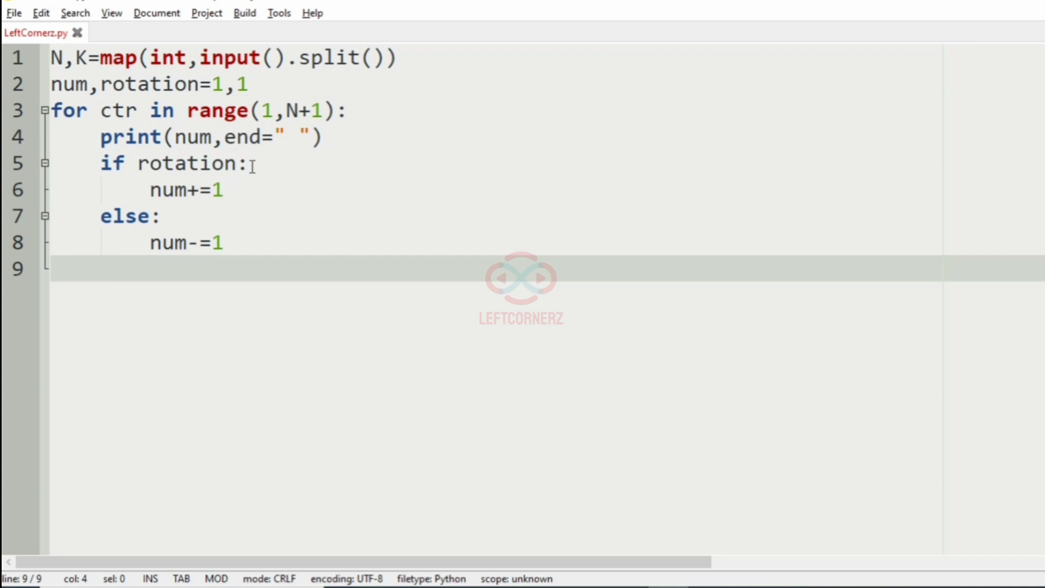
Add if num==K+1: num=K-1 to bounce back from the peak.
text(if num)
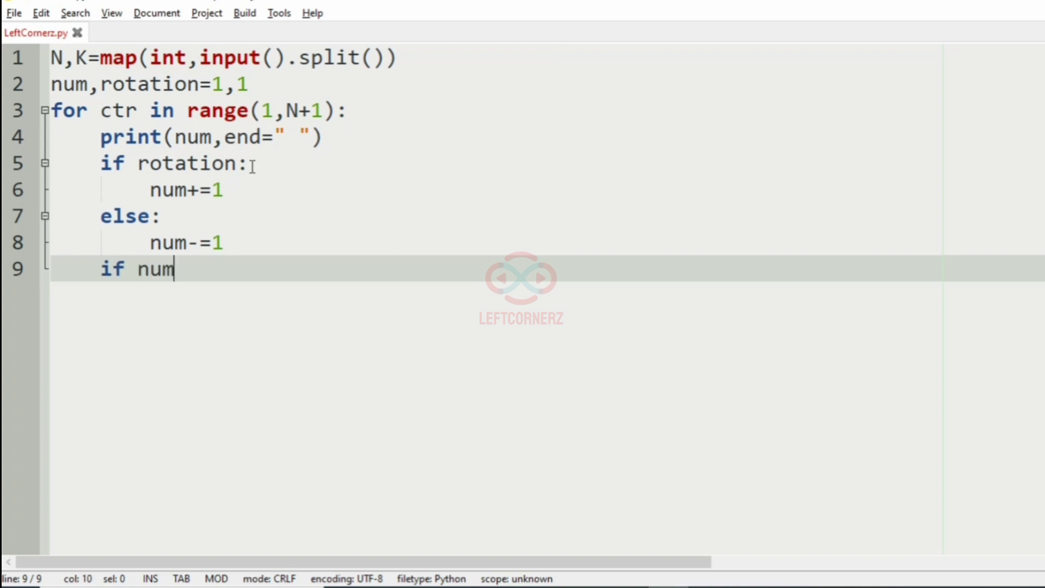
text(==K)
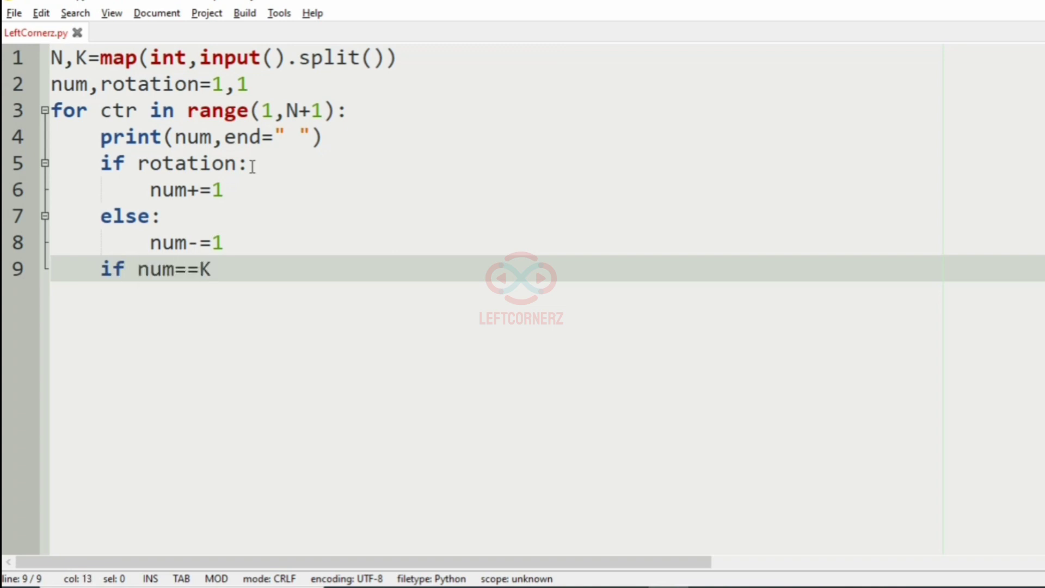
text(+1:)
text(n)
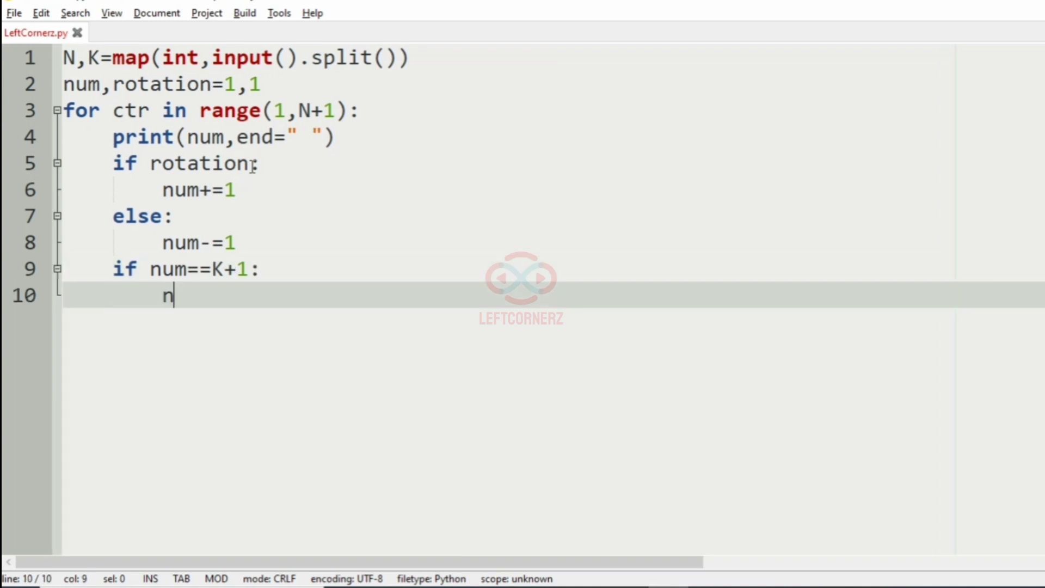
text(um)
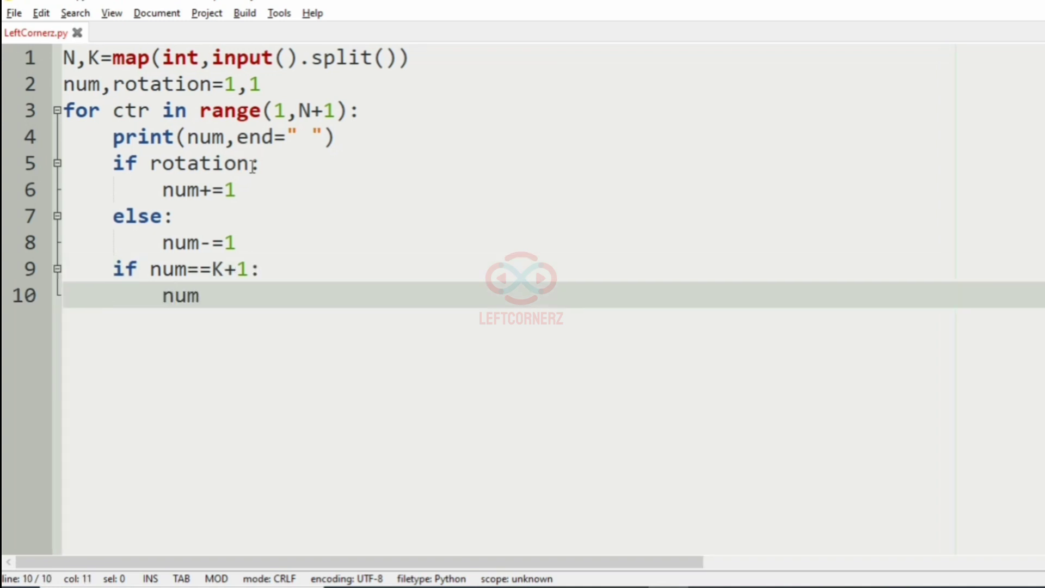
text(=K)
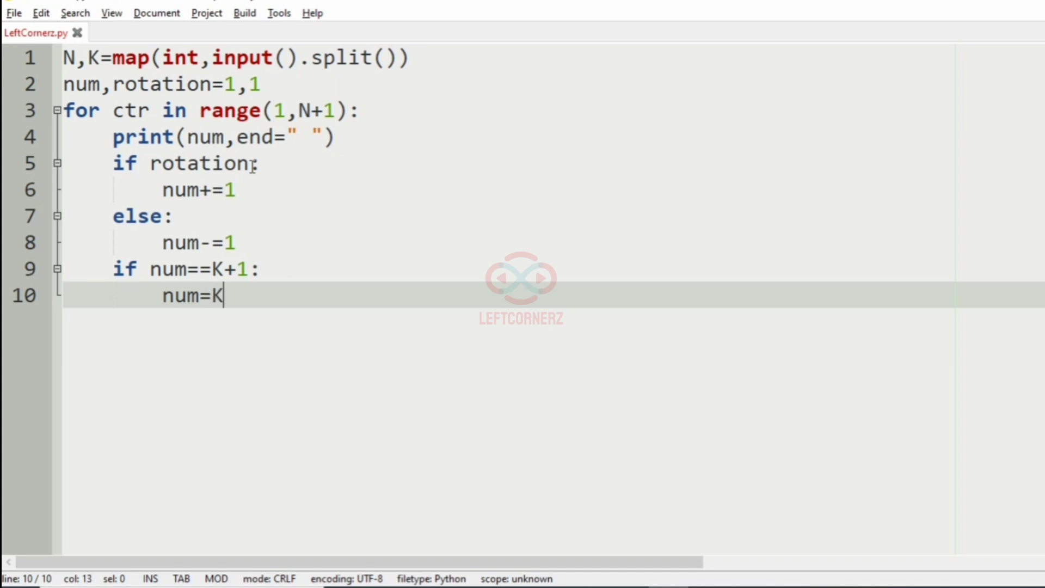
text(-1)
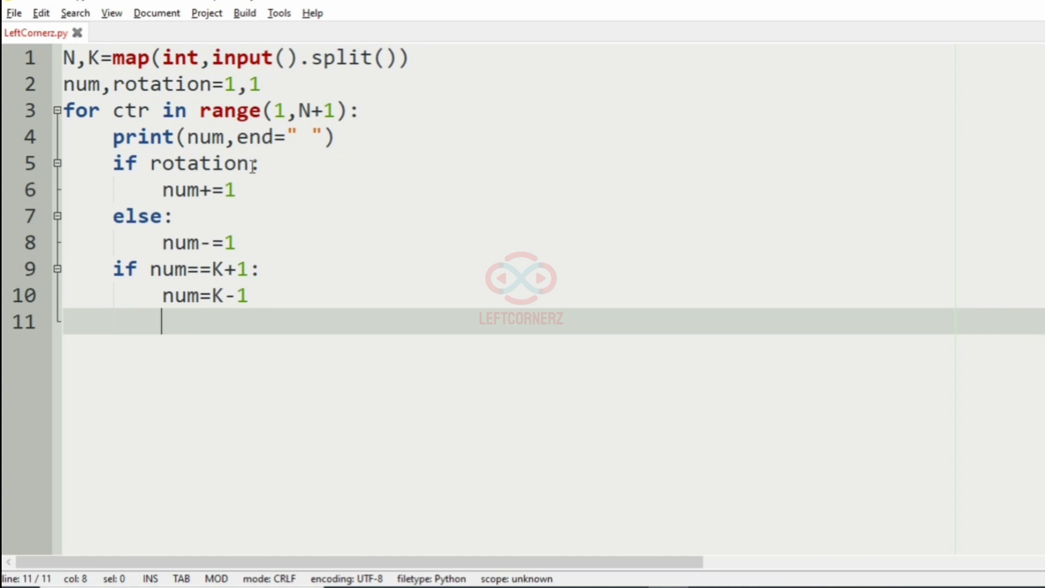
Jot and delete a K=3 trace, then add rotation=0 under the peak check.
text(K=3)
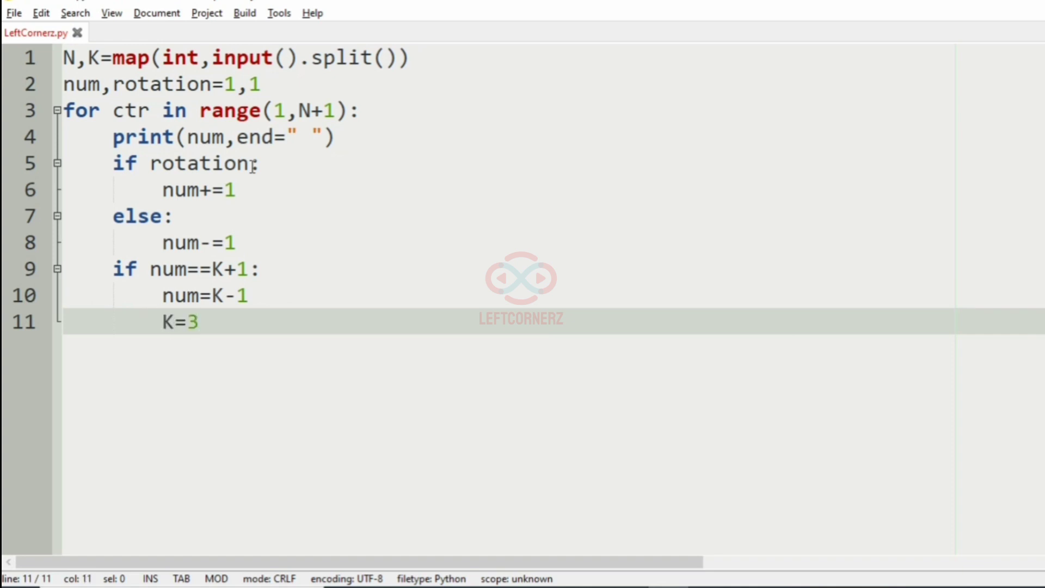
text(1 2 3)
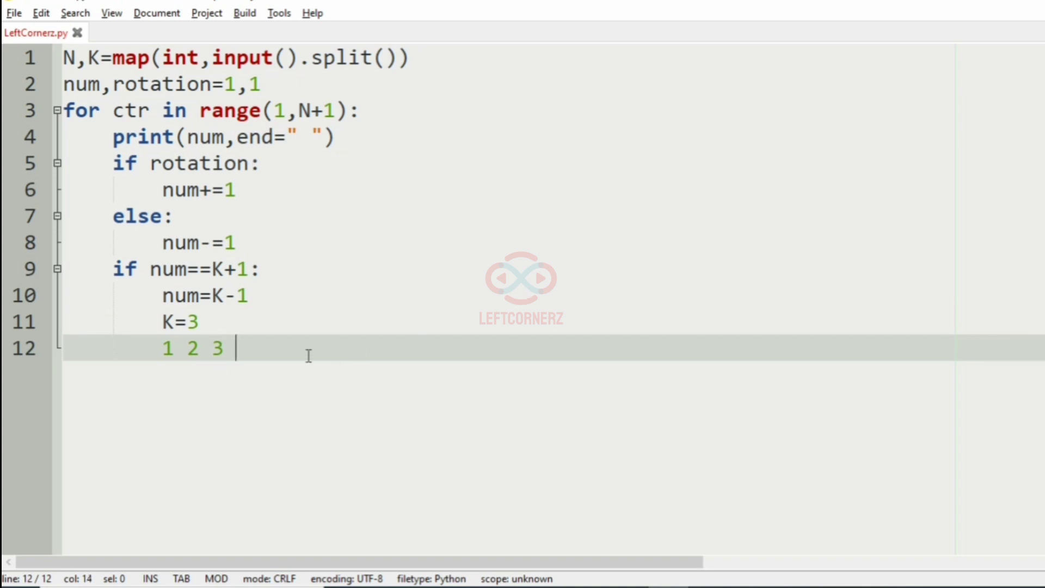
text(4)
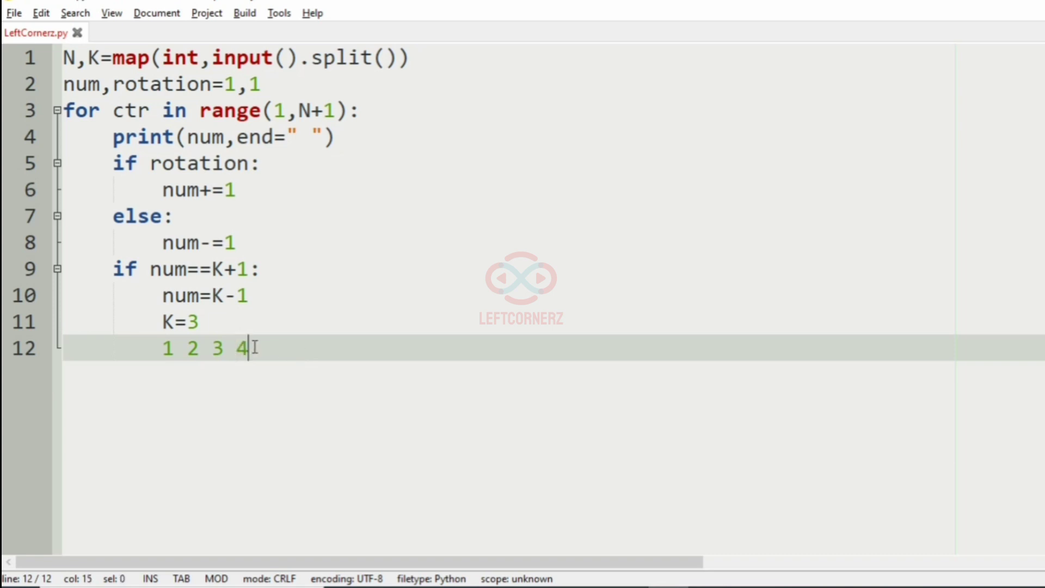
double_click(192, 349)
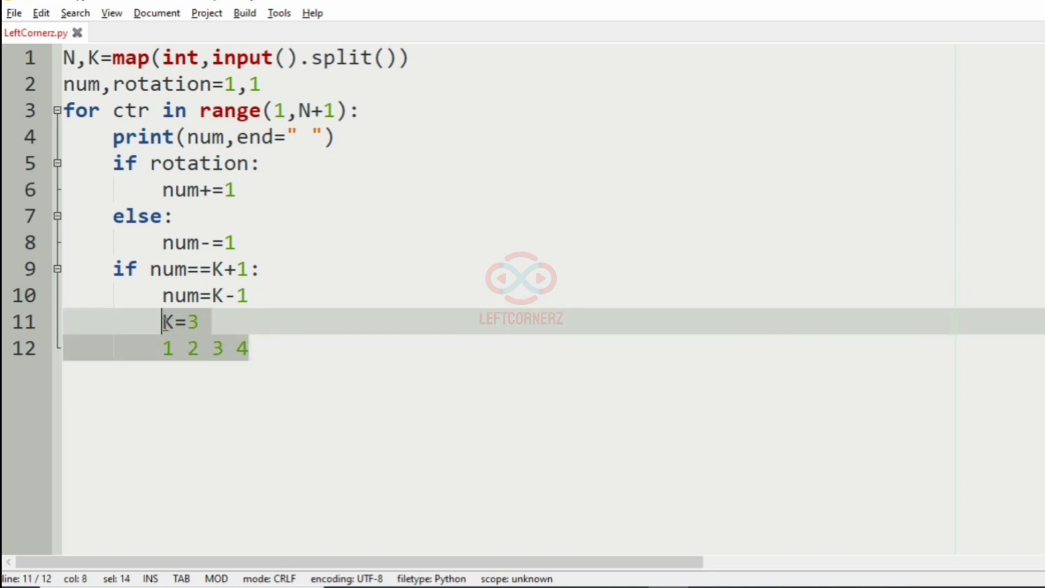
text(rotat)
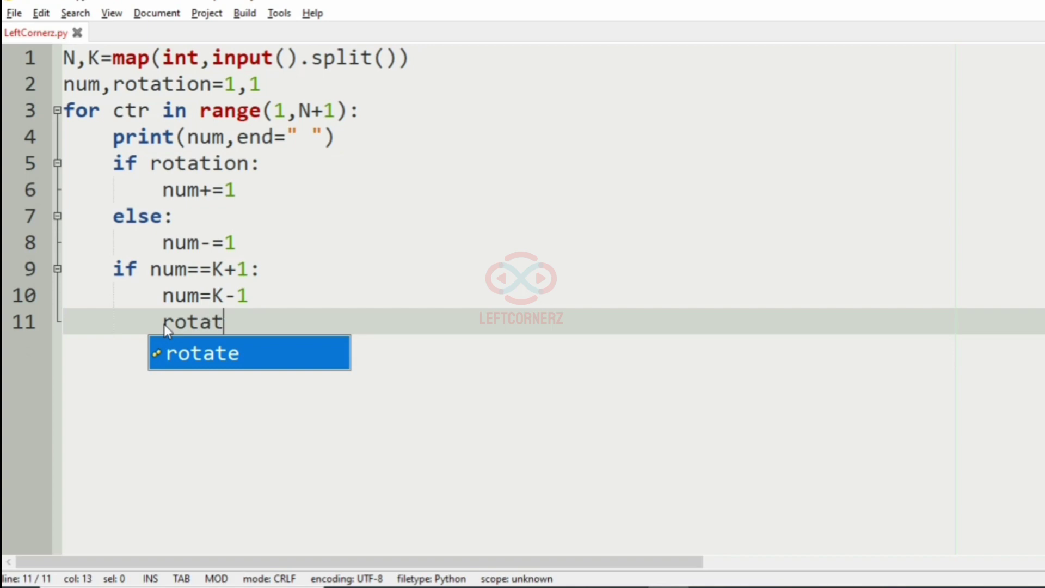
text(ion=0)
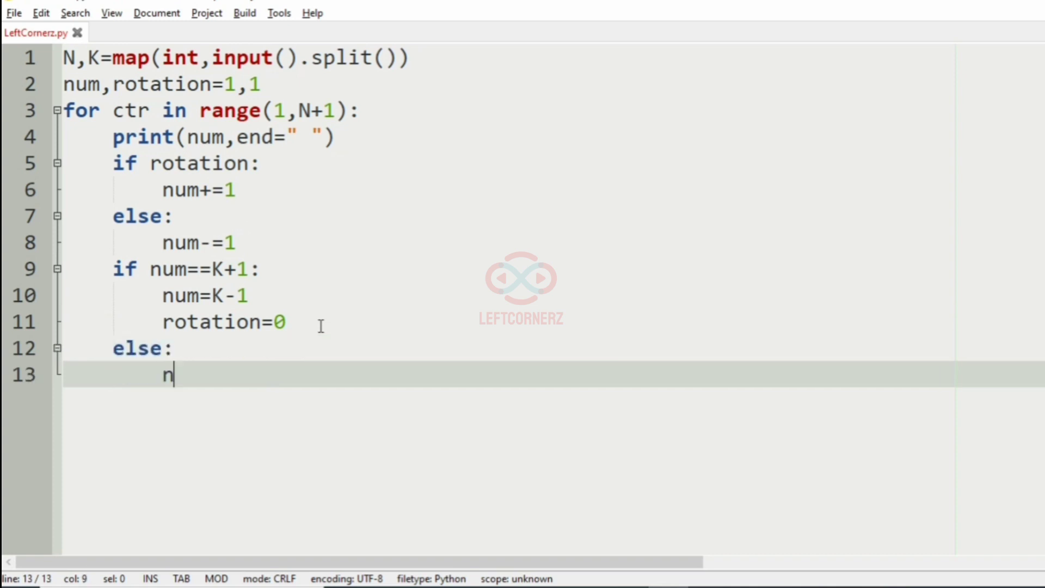
Change the else branch into elif num==0:.
key(Backspace)
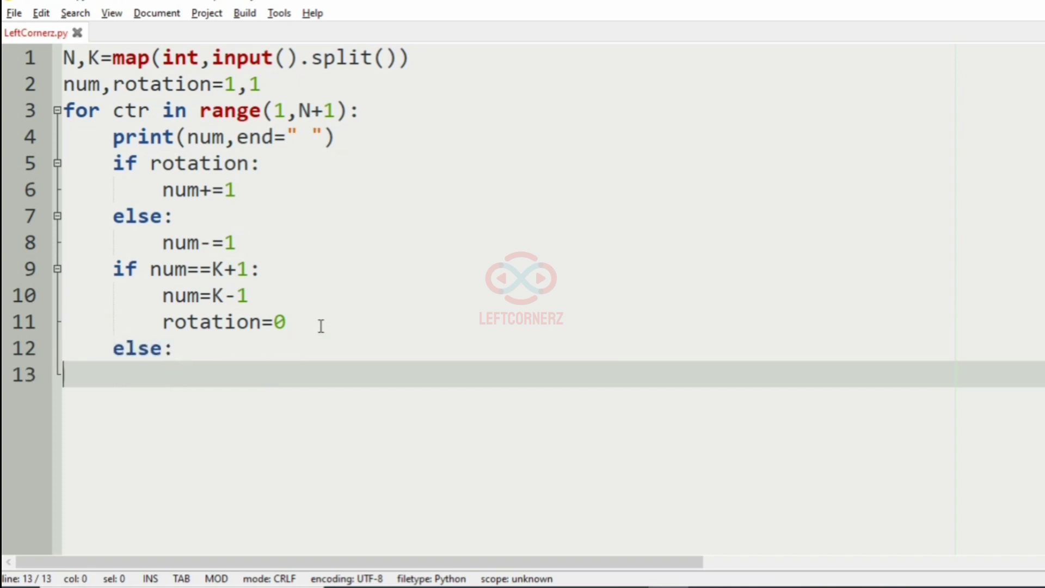
text(elif)
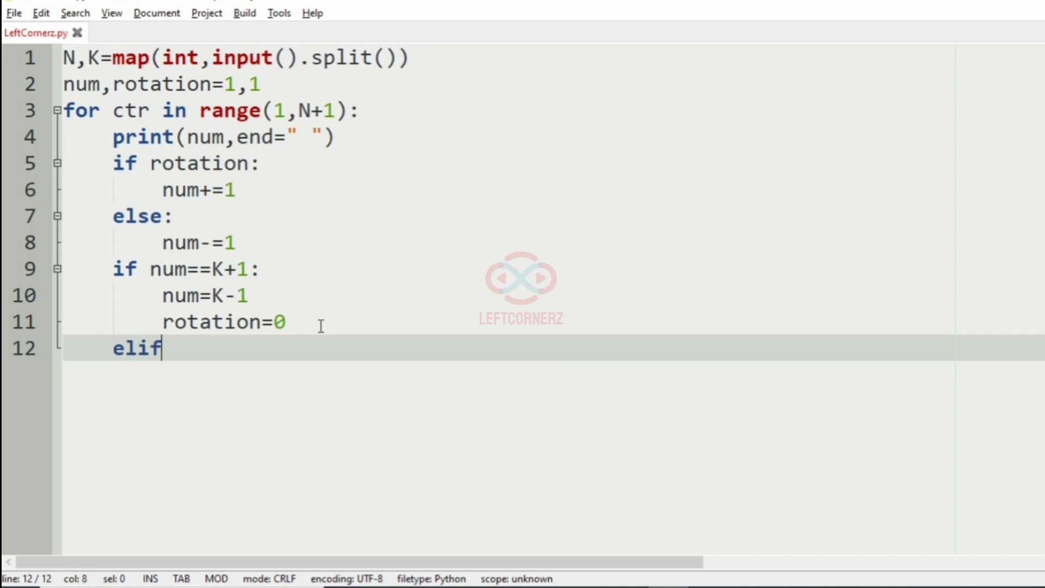
text(:)
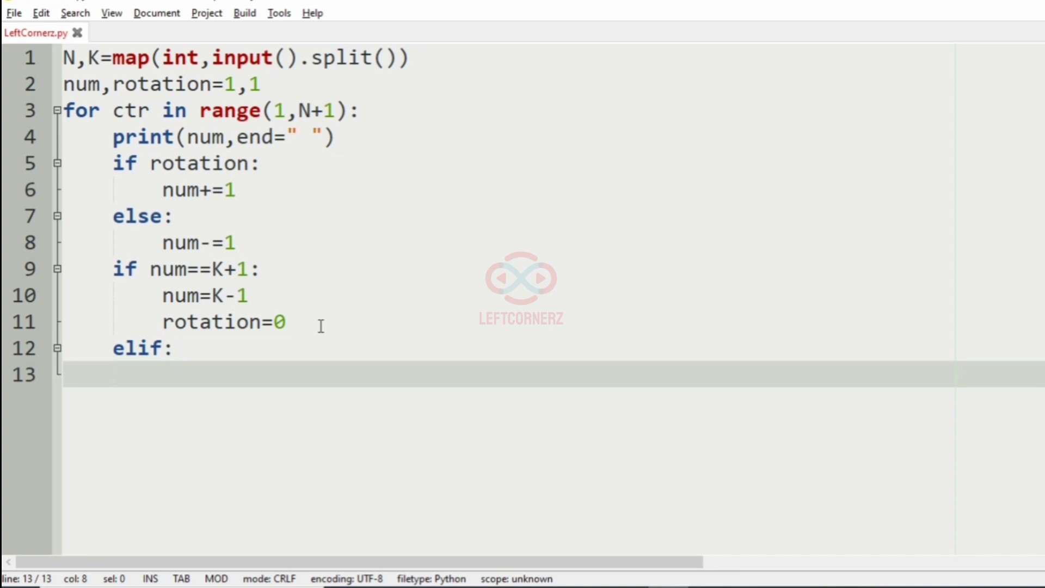
key(BackSpace)
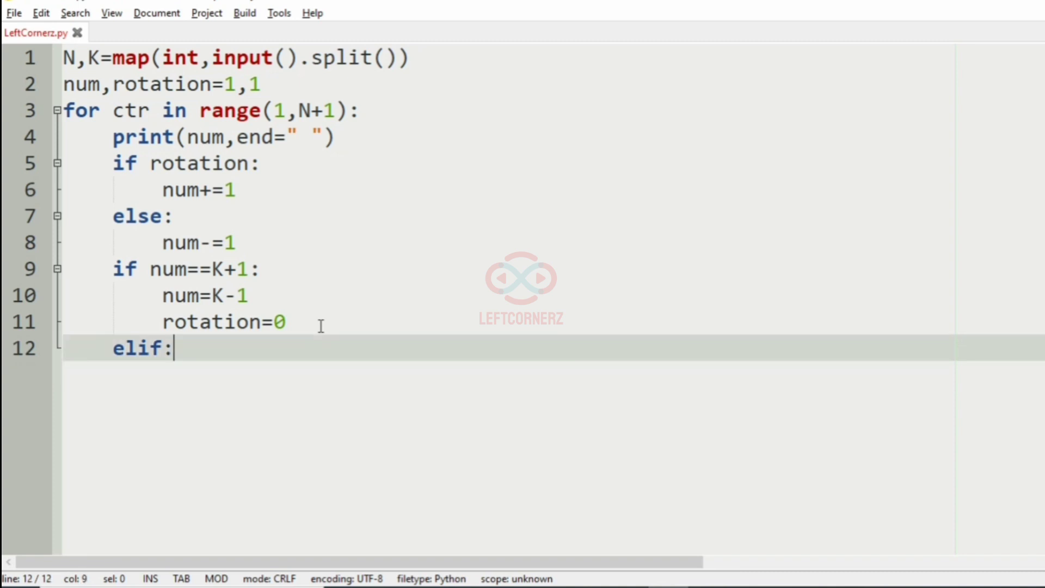
key(Backspace)
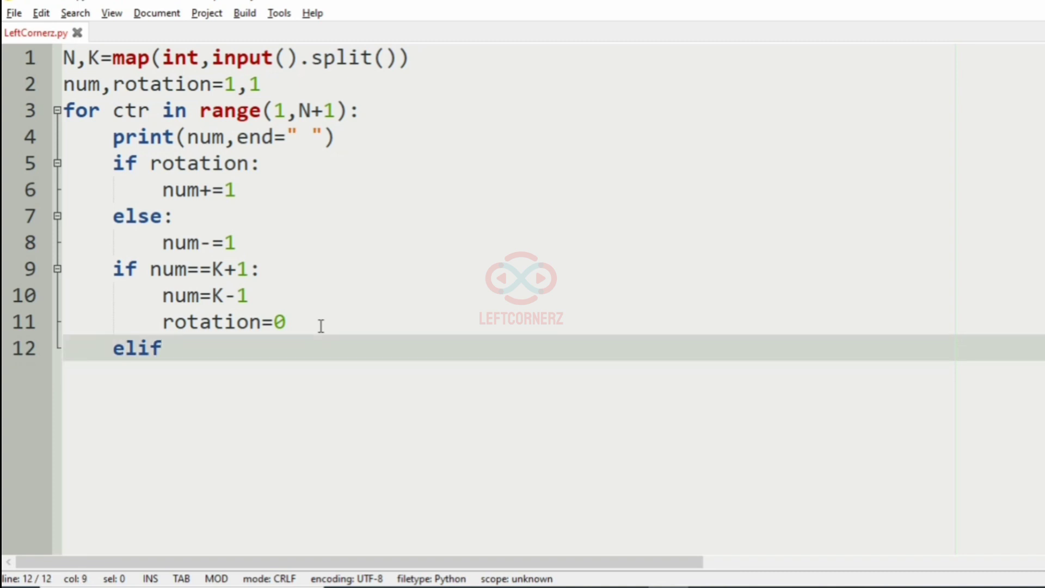
text(num==0:)
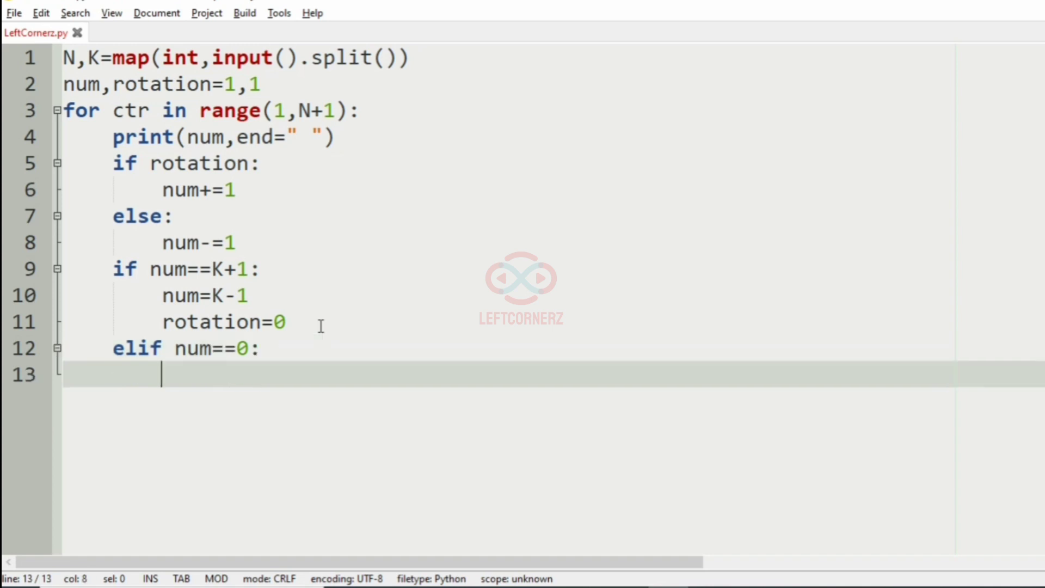
Under elif num==0 set num=2 and rotation=1, removing the temporary trace lines.
text(num=2)
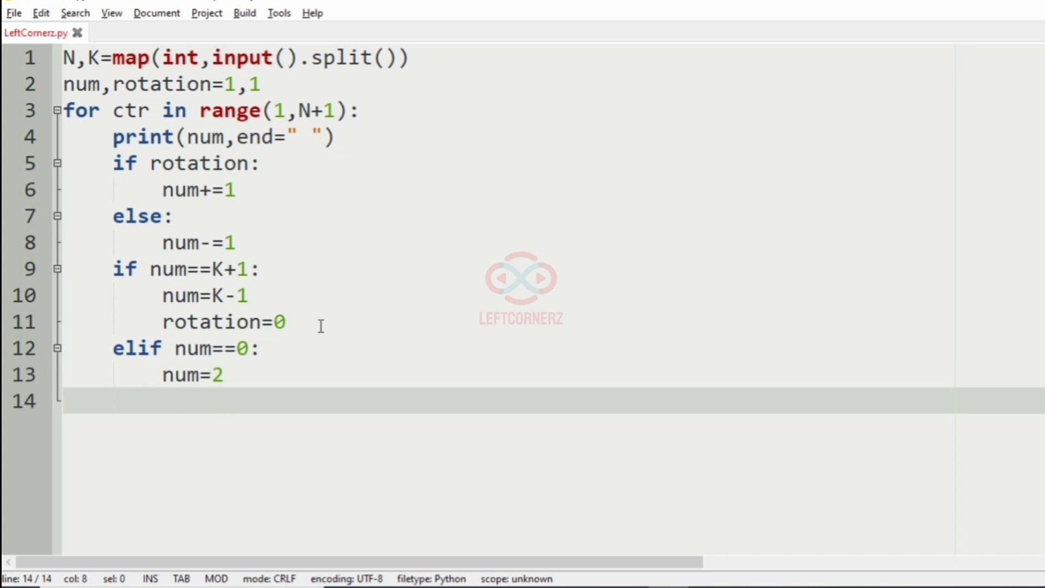
text(K=)
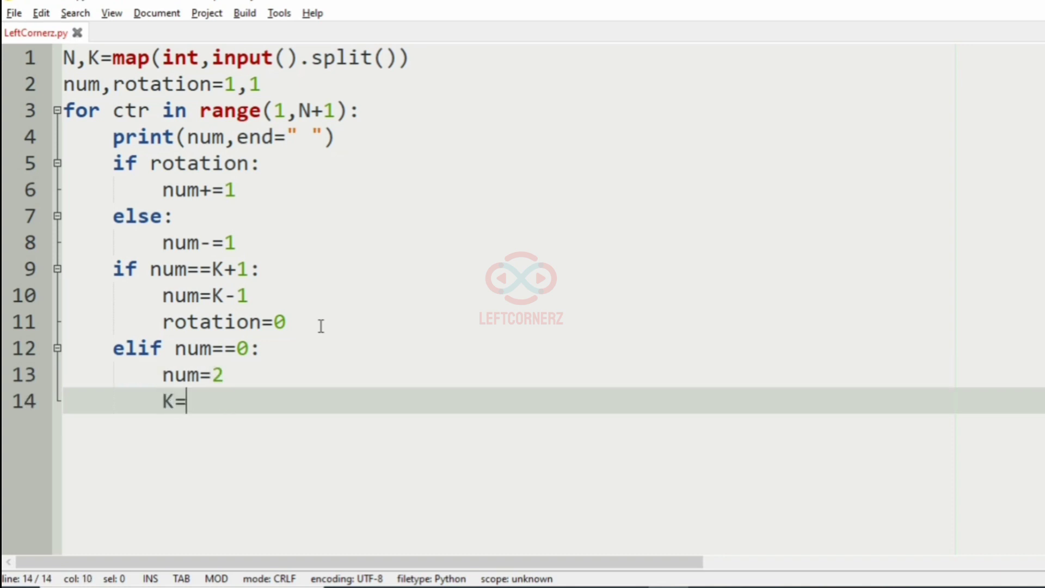
text(3)
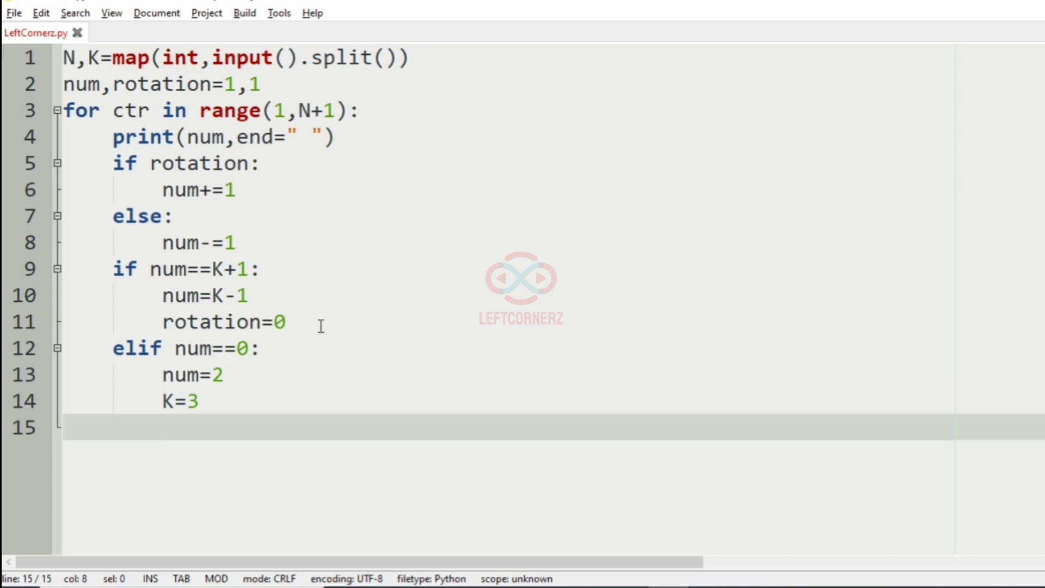
text(1 2 3 2 1)
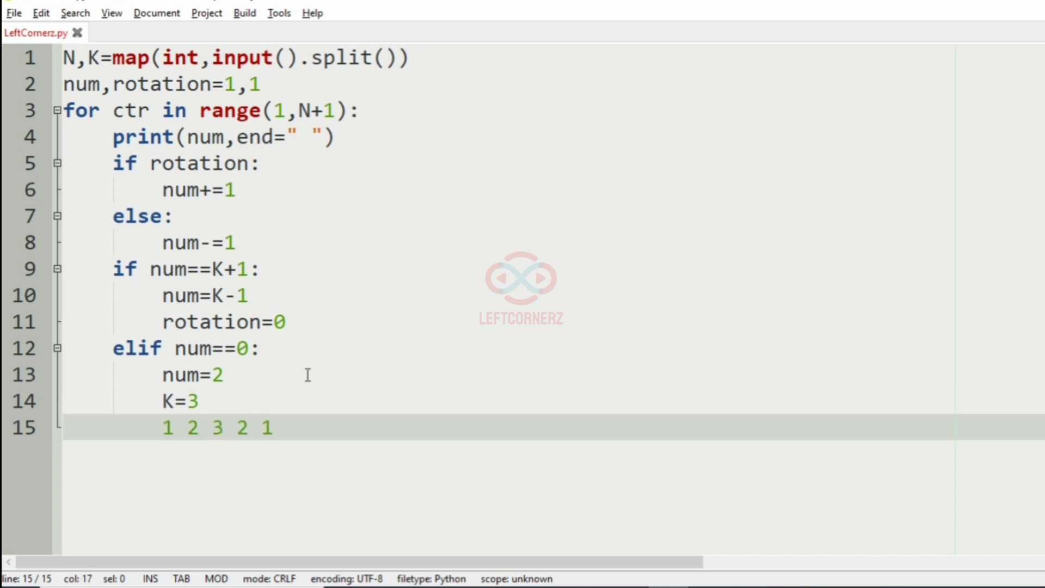
text(0)
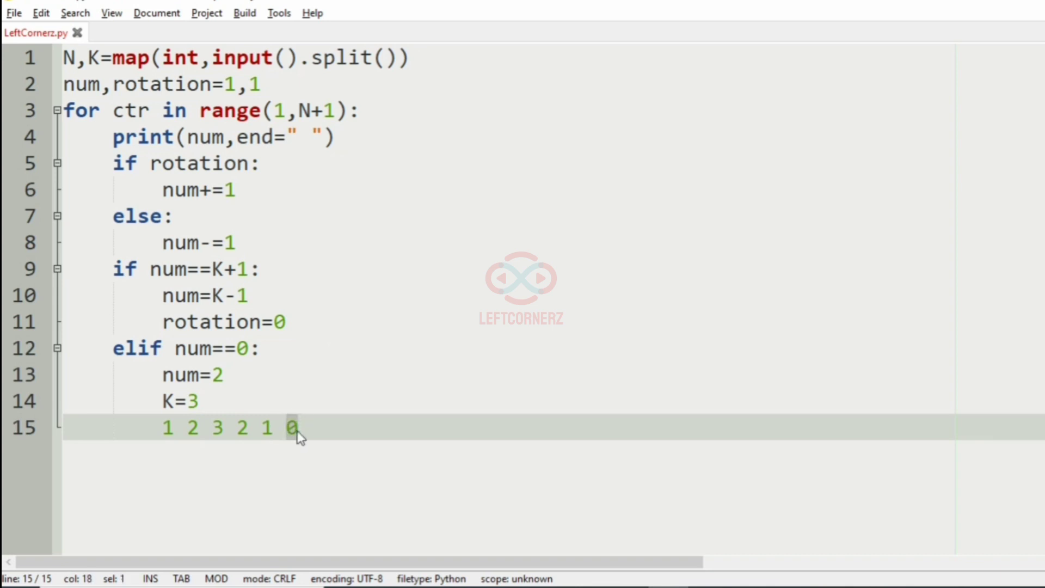
text(2)
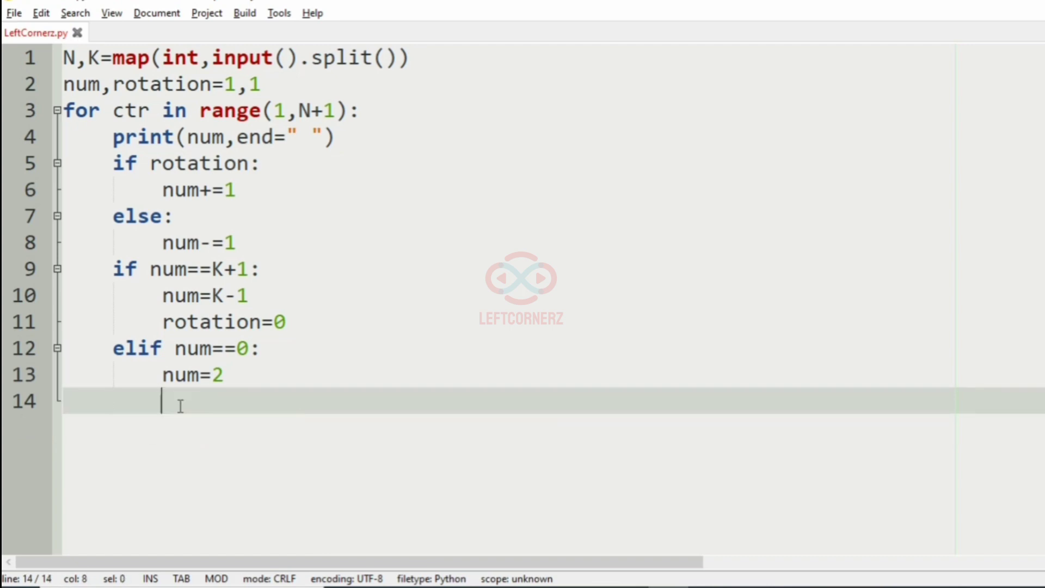
text(rotati)
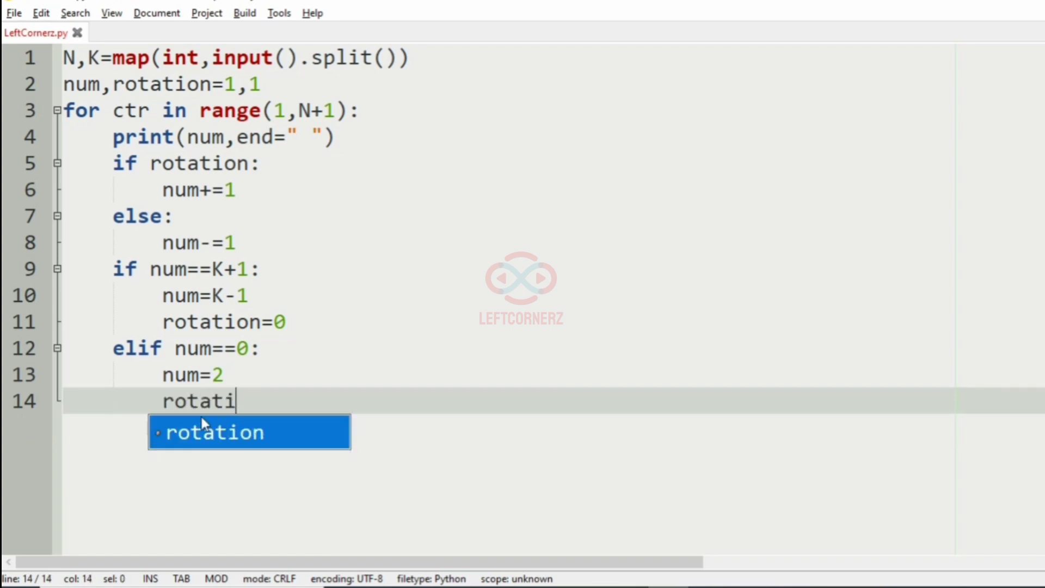
text(on=)
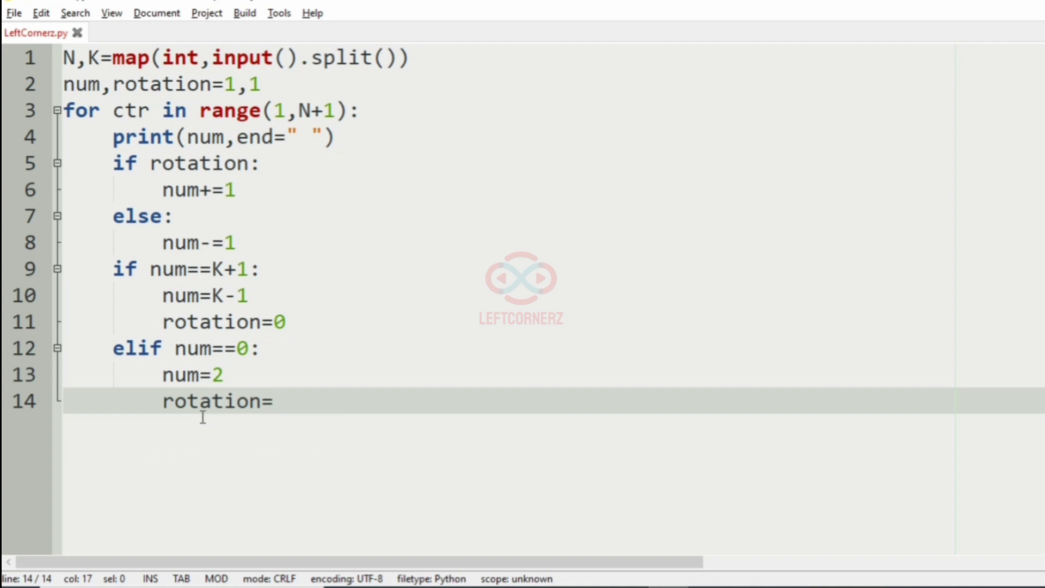
text(1)
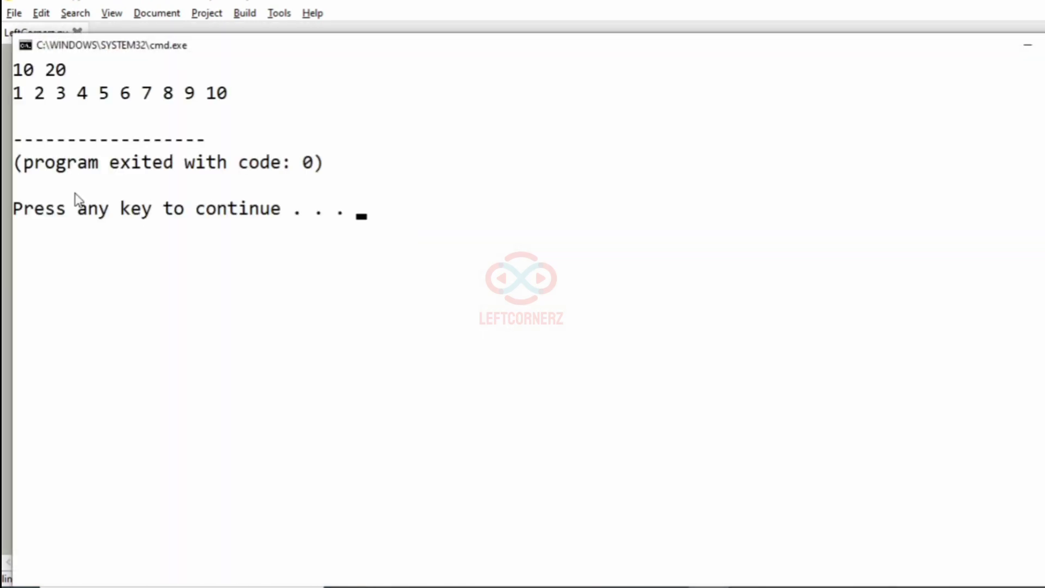
Highlight the console output for input 18 3 to check the 1 2 3 2 1 pattern.
drag(12, 93, 230, 93)
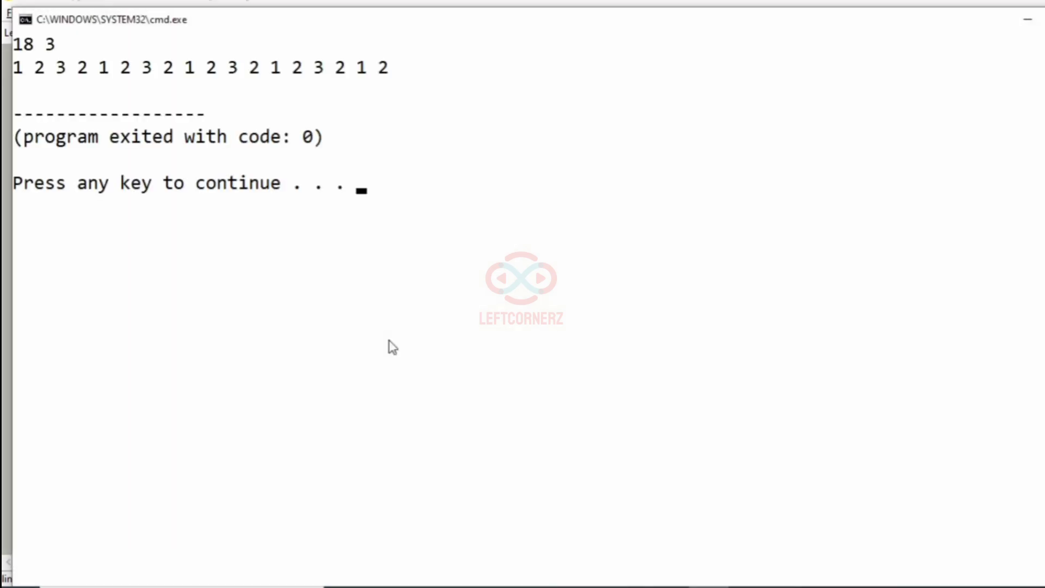
drag(13, 67, 346, 67)
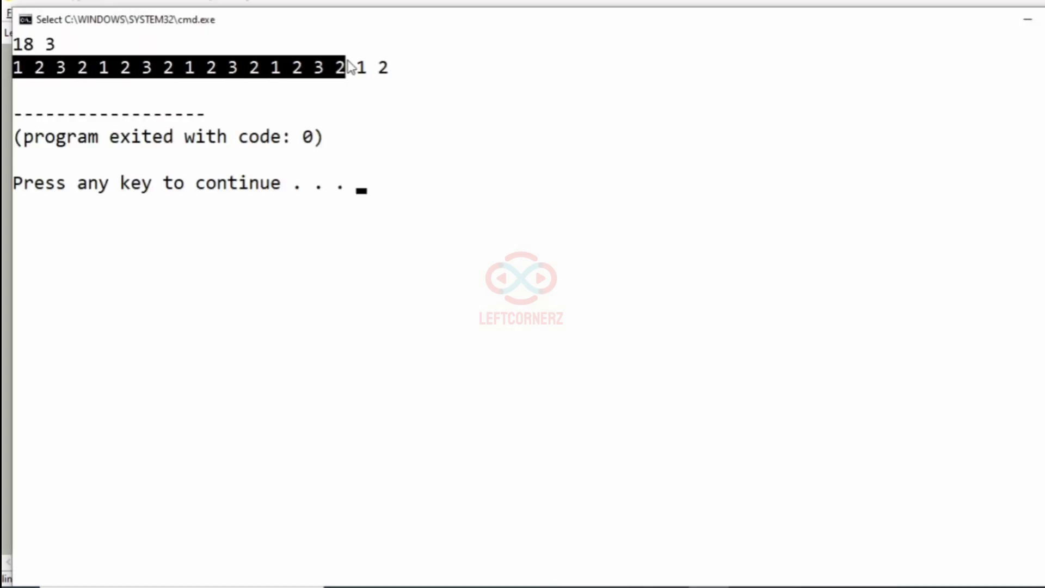